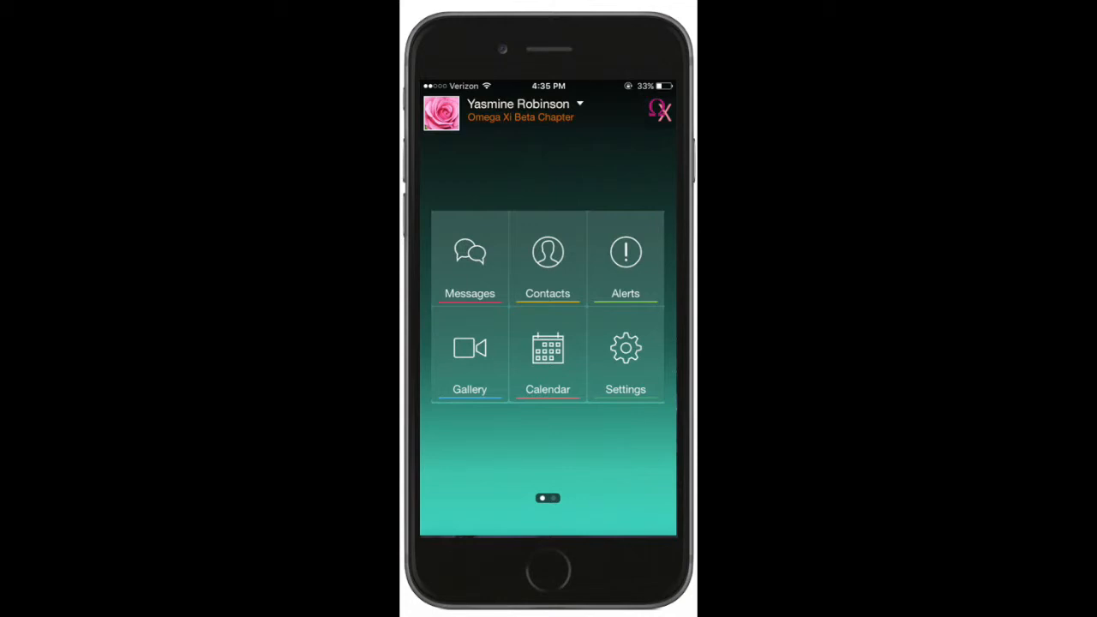
- Enter the chapter's Gallery from the home screen grid
{"action": "left_click", "coordinate": [470, 351]}
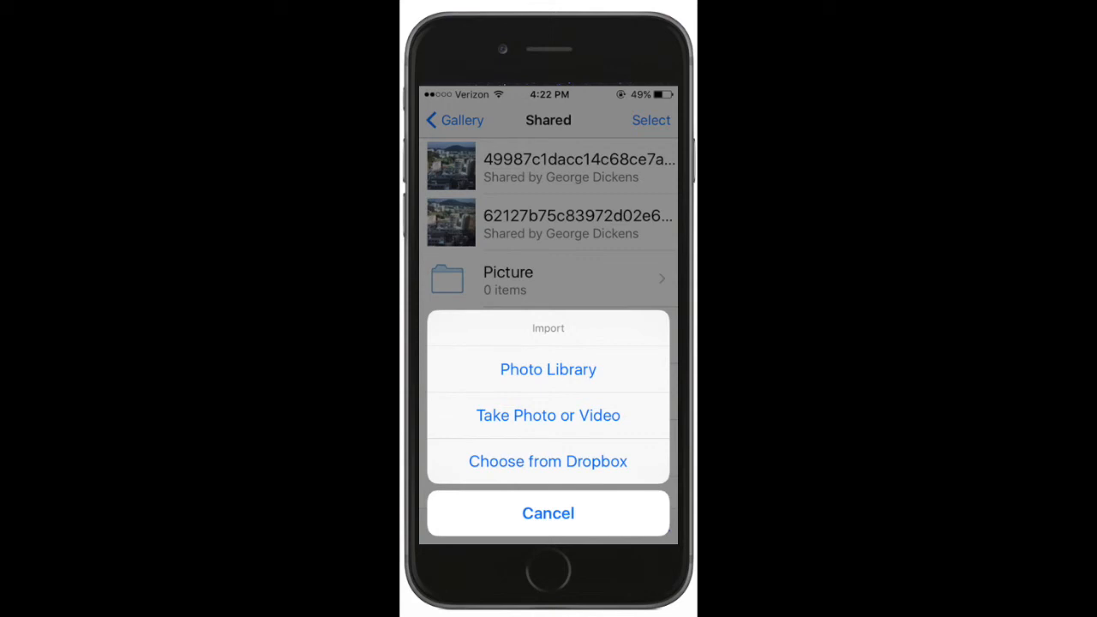
- Choose Dropbox as the import source for the Shared gallery, reaching the Reports folder
{"action": "left_click", "coordinate": [549, 461]}
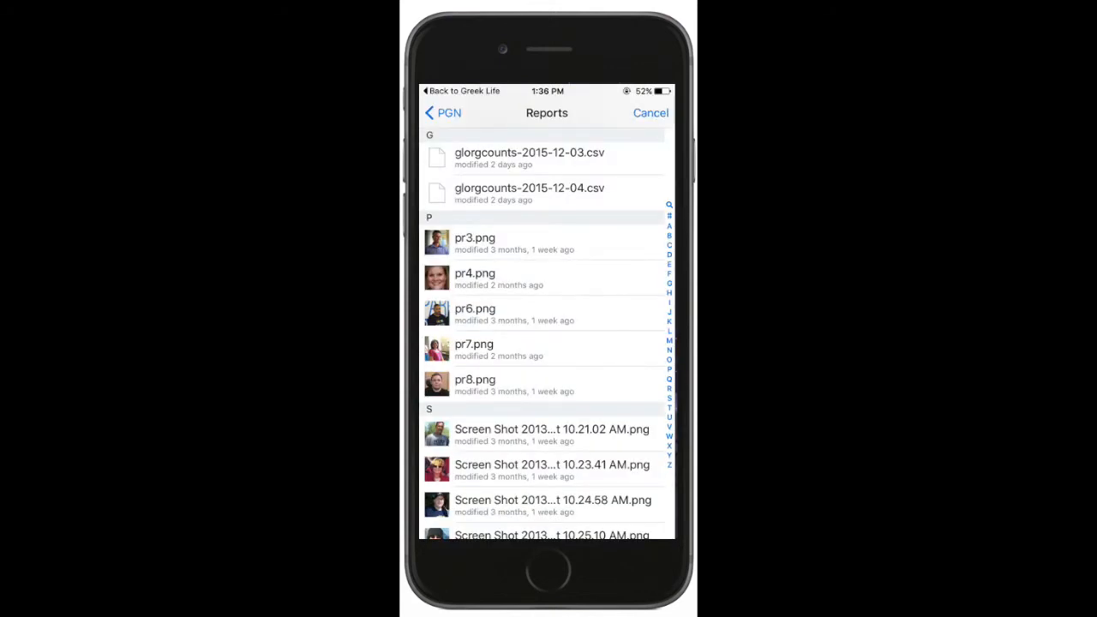